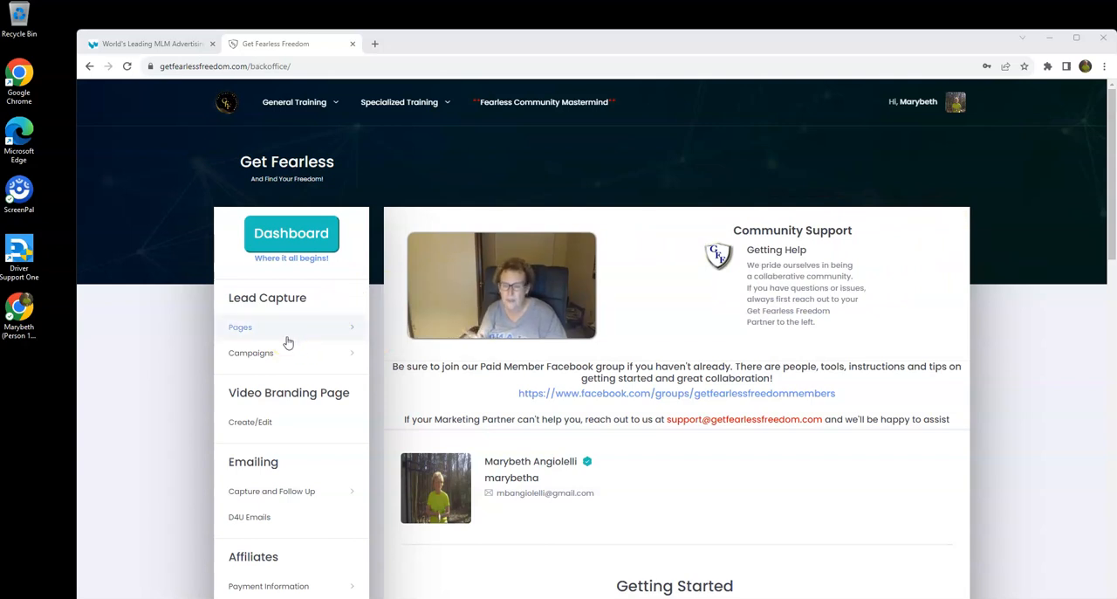
- Scroll down through the current back office training page
scroll(down, 3)
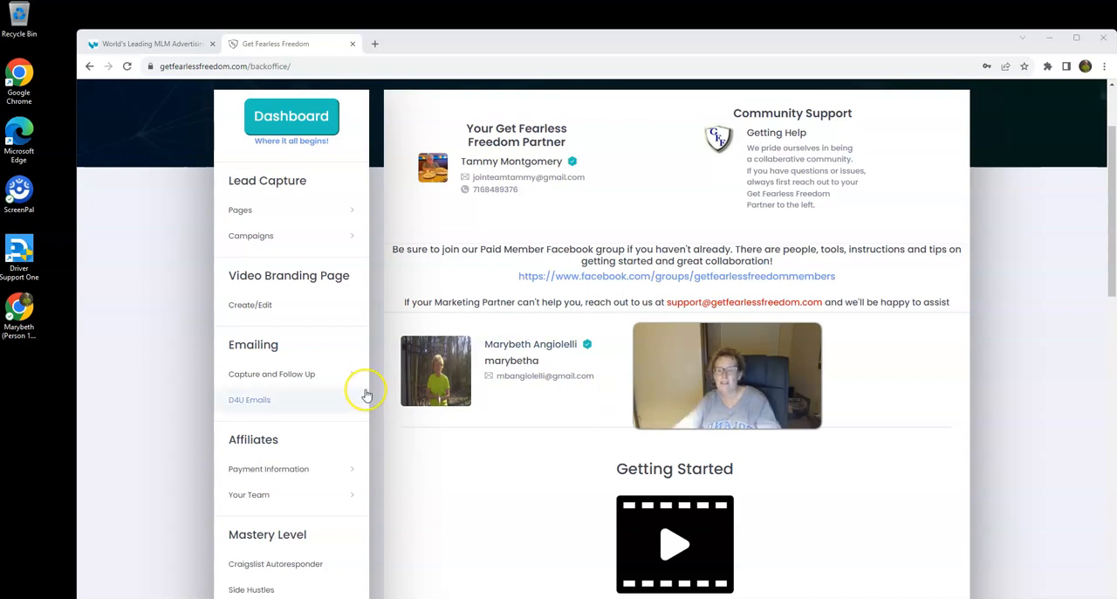
scroll(down, 3)
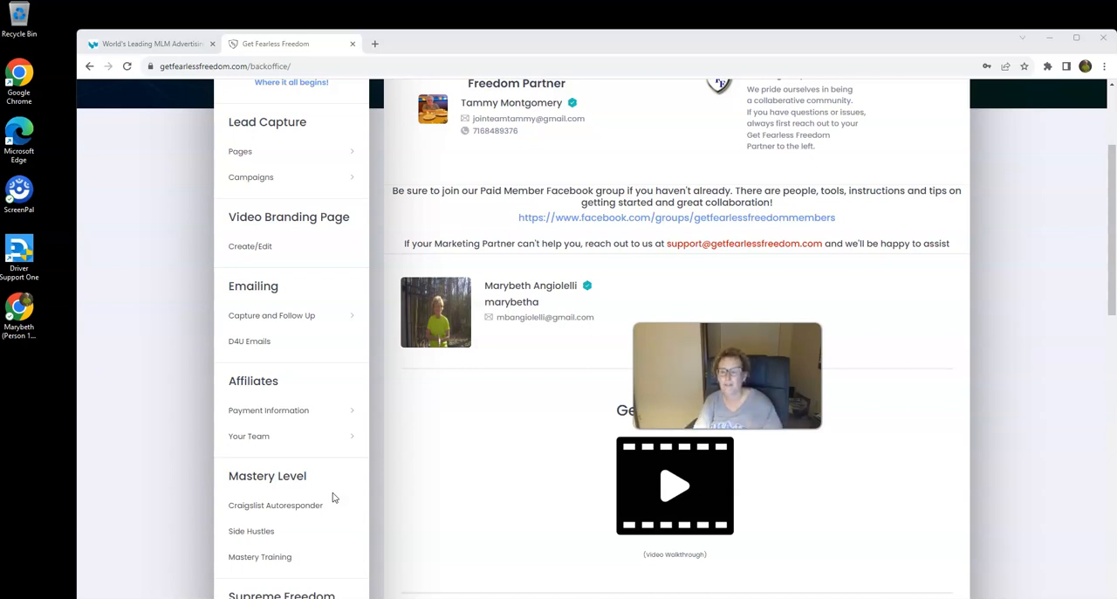
scroll(down, 3)
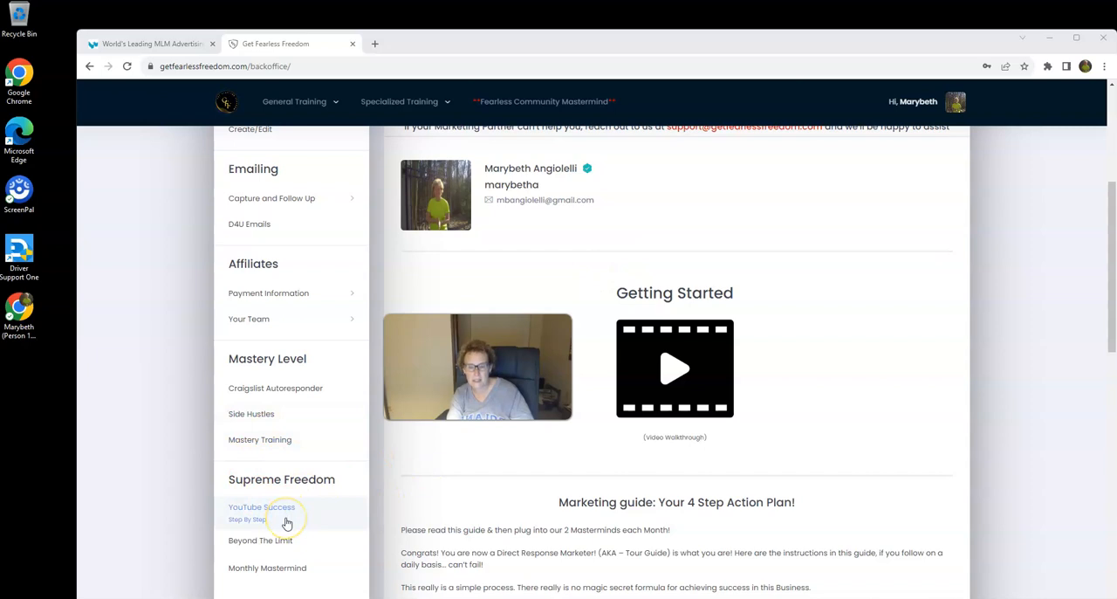
scroll(down, 3)
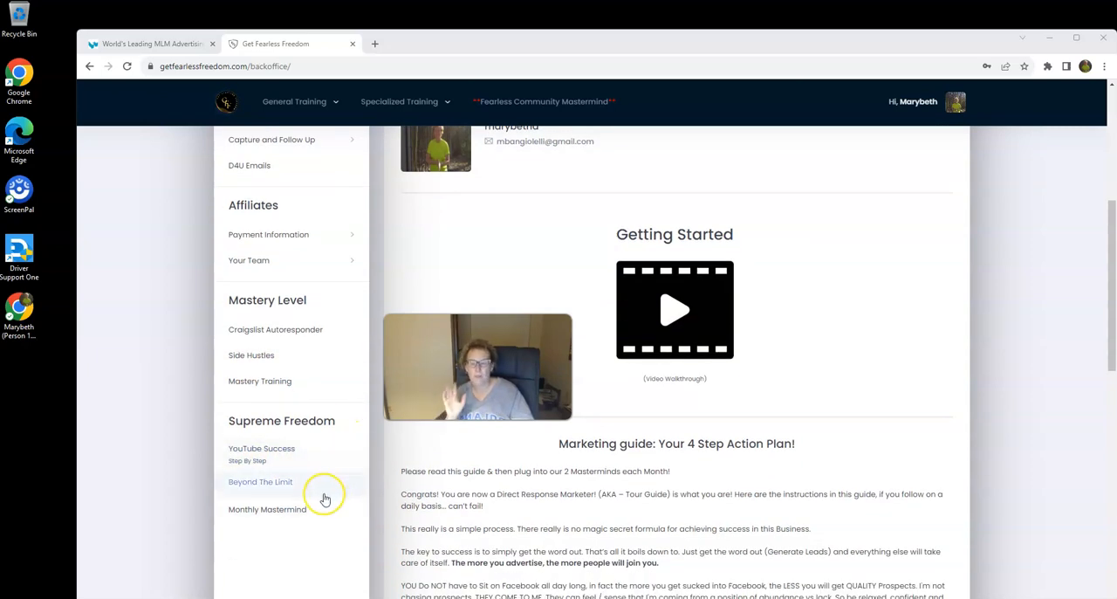
mouse_move(286, 481)
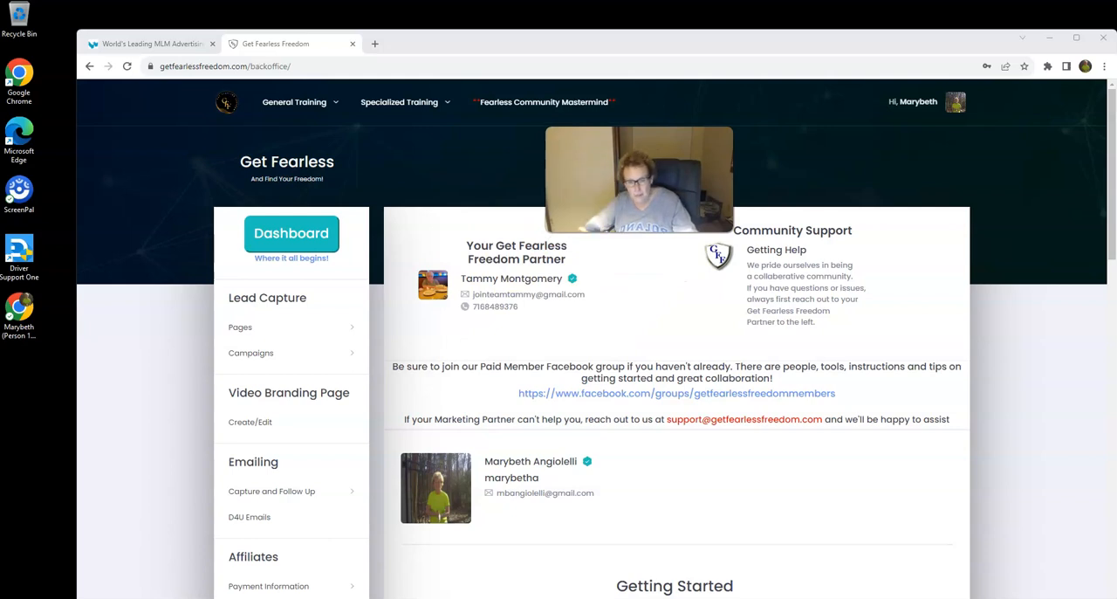
- Go to Specialized Training's Other Resources page with Facebook Engagement, Craigslist and Solo Ads videos
click(294, 103)
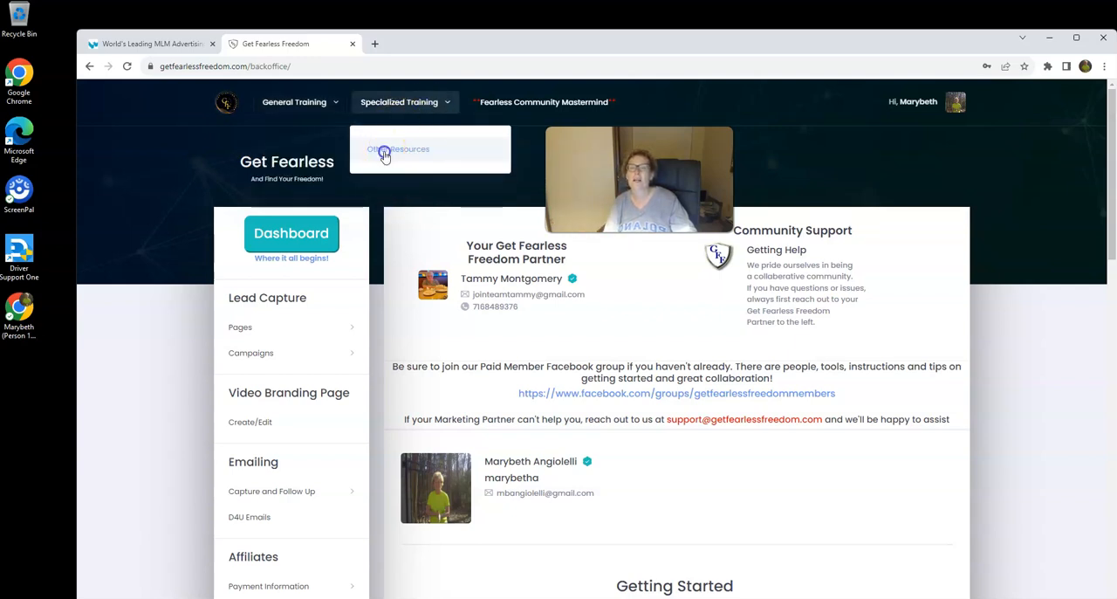
click(397, 149)
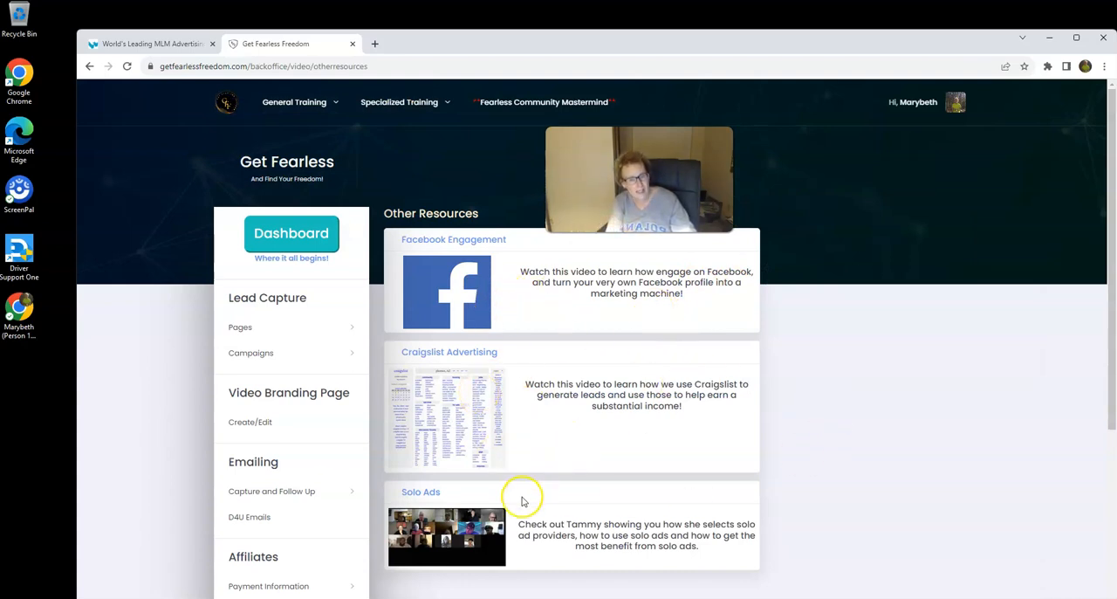
click(544, 102)
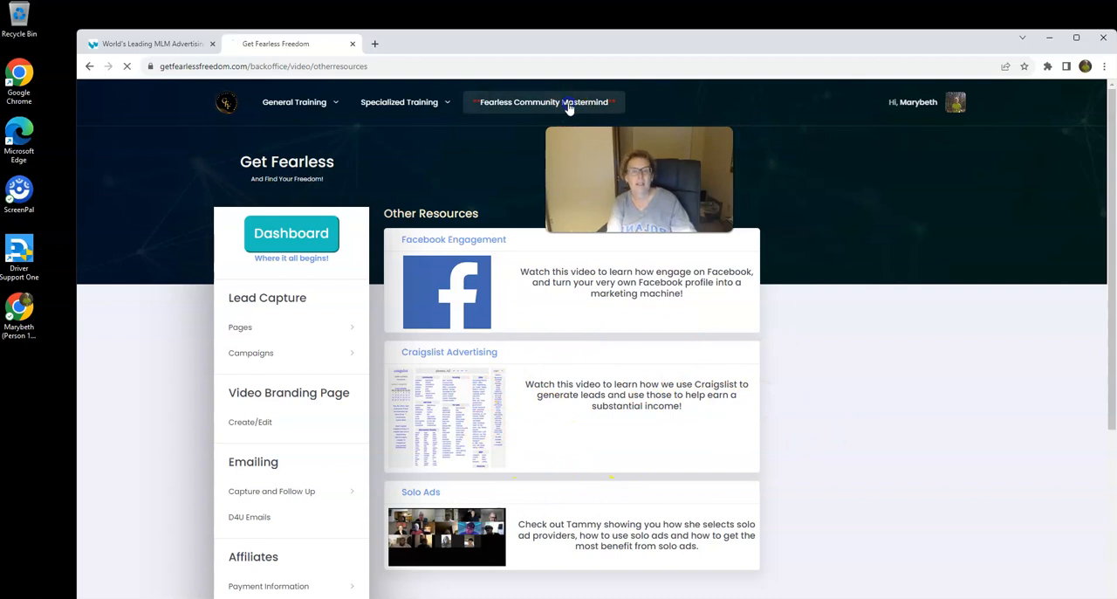
click(544, 102)
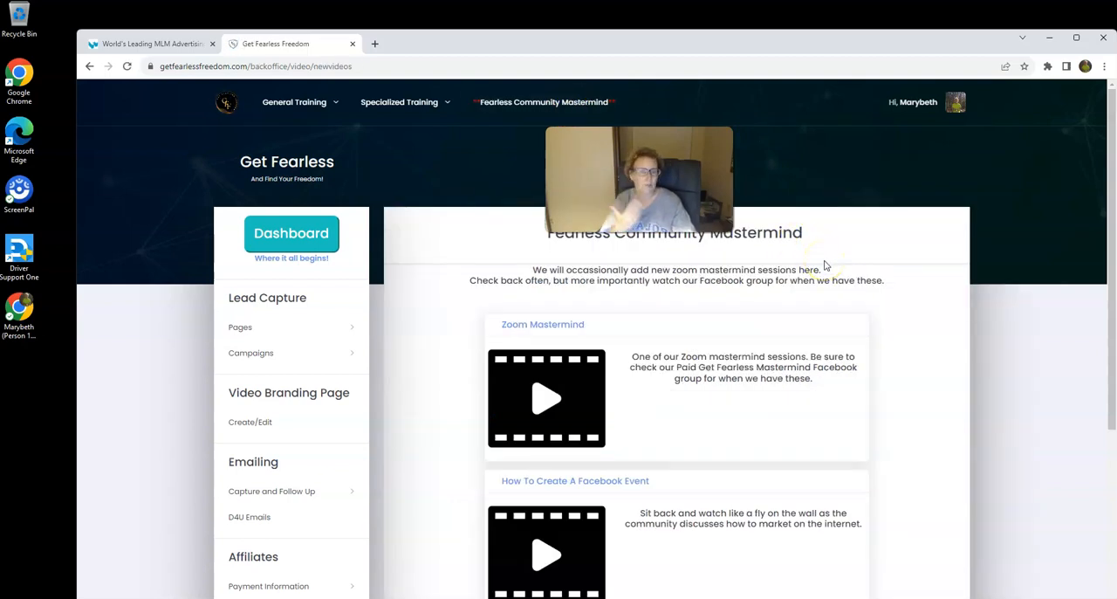
scroll(down, 3)
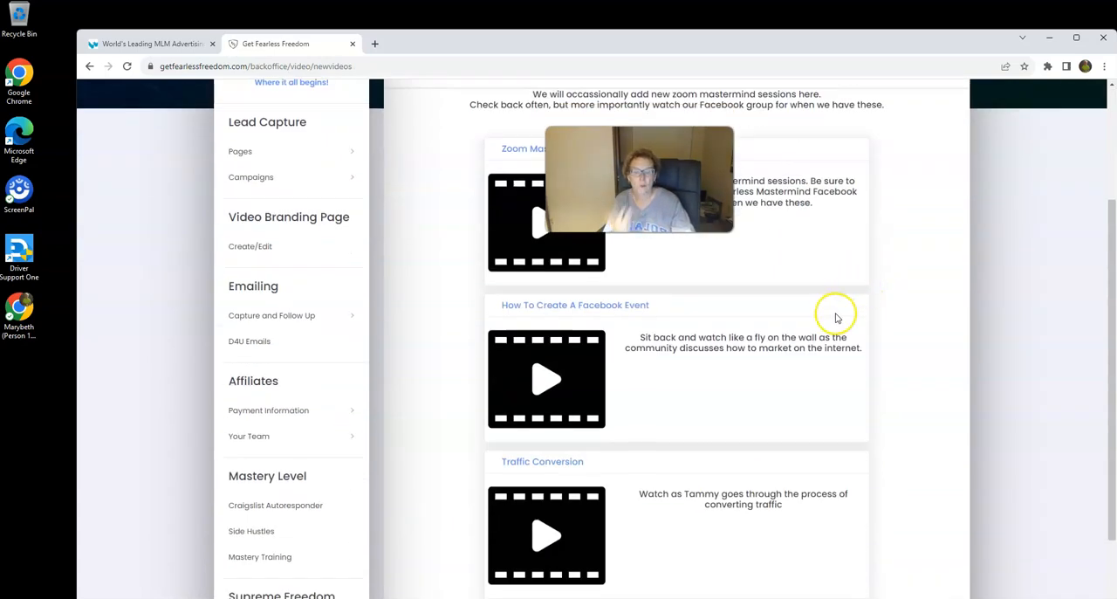
scroll(down, 3)
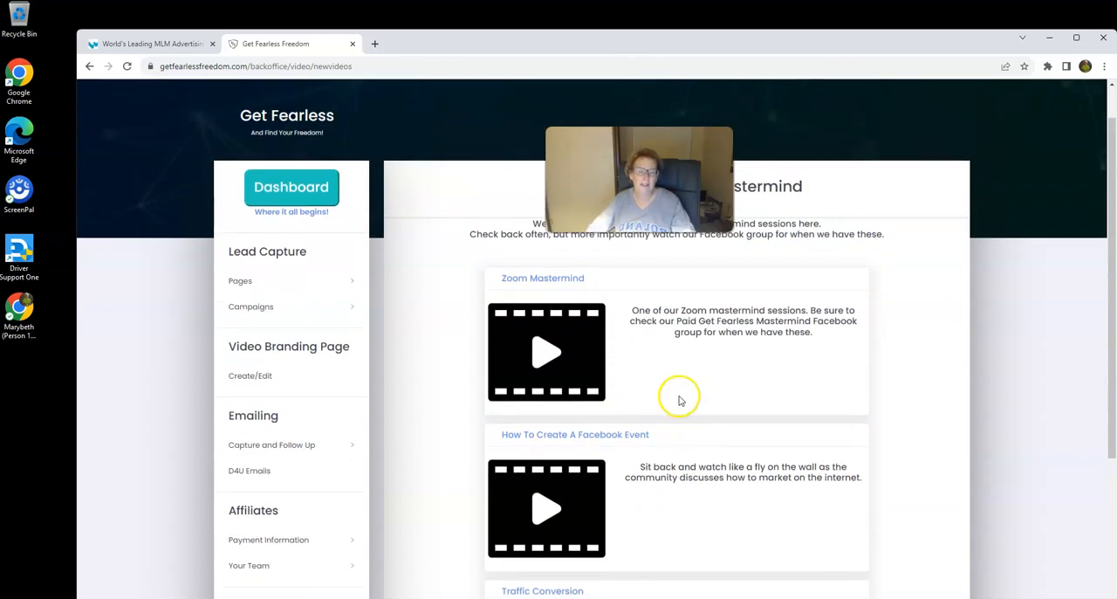
mouse_move(479, 425)
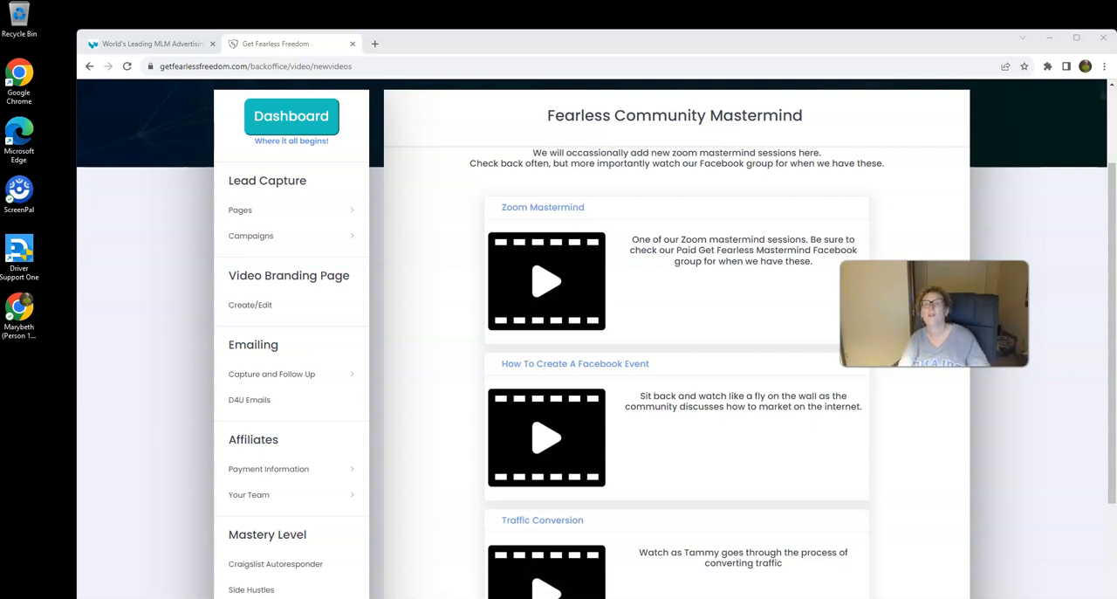
mouse_move(276, 235)
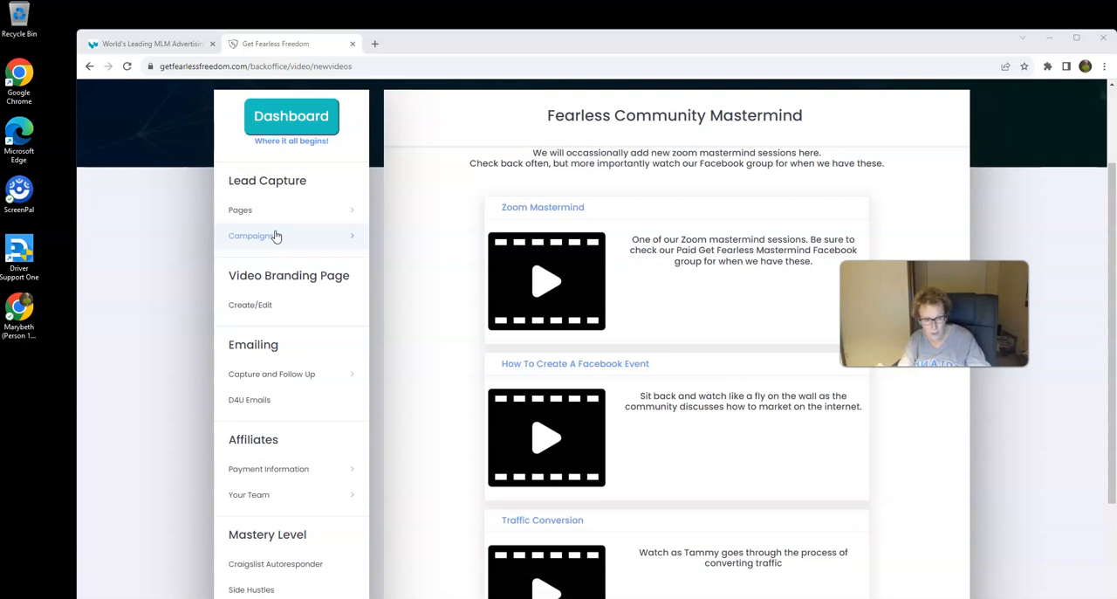
mouse_move(272, 377)
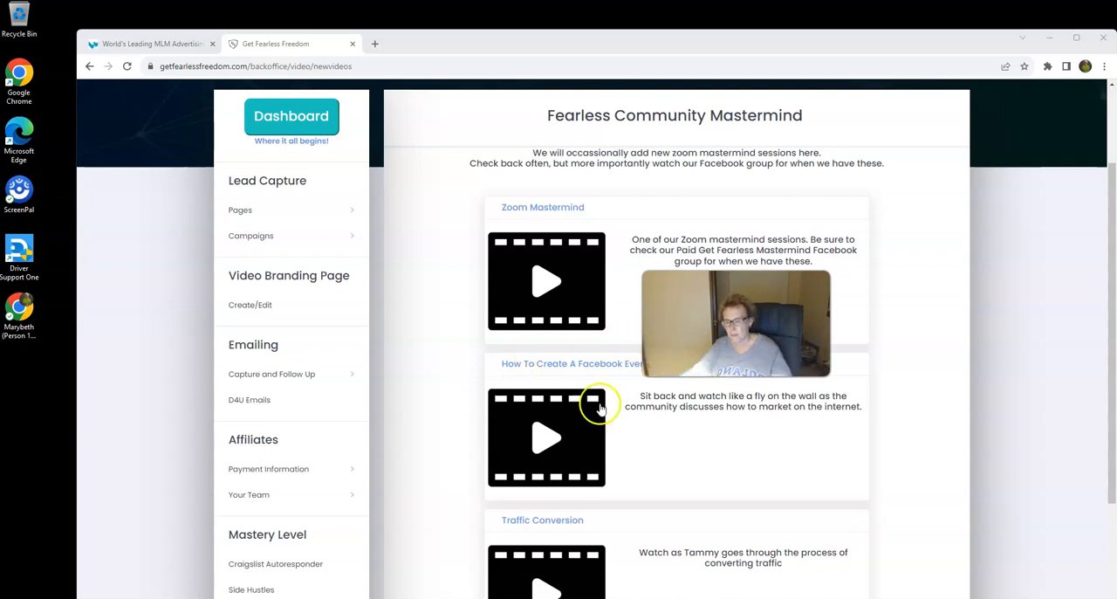
mouse_move(322, 377)
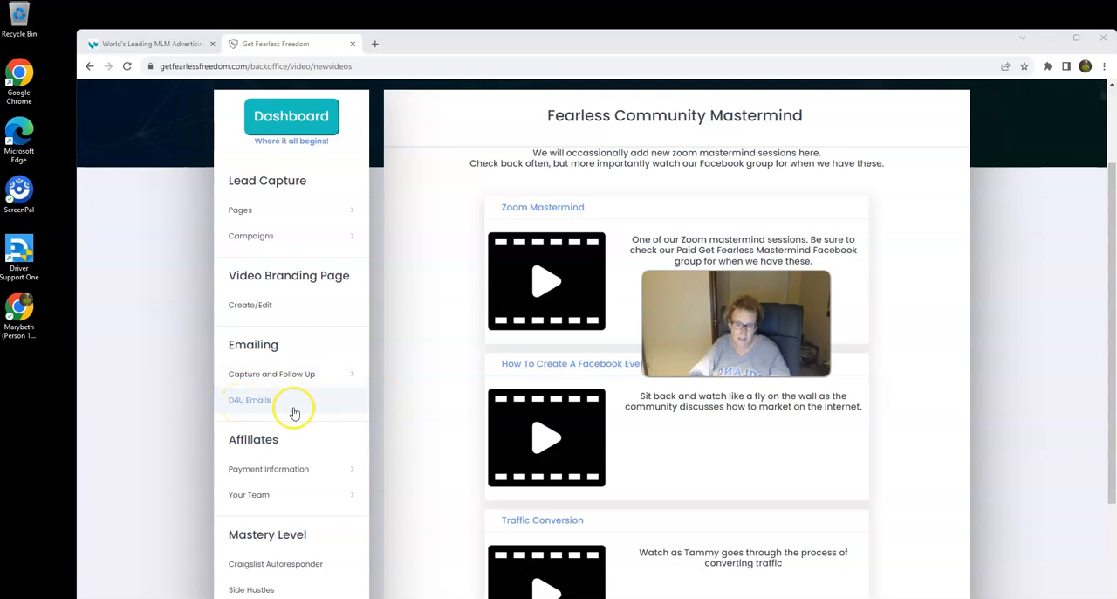
scroll(down, 3)
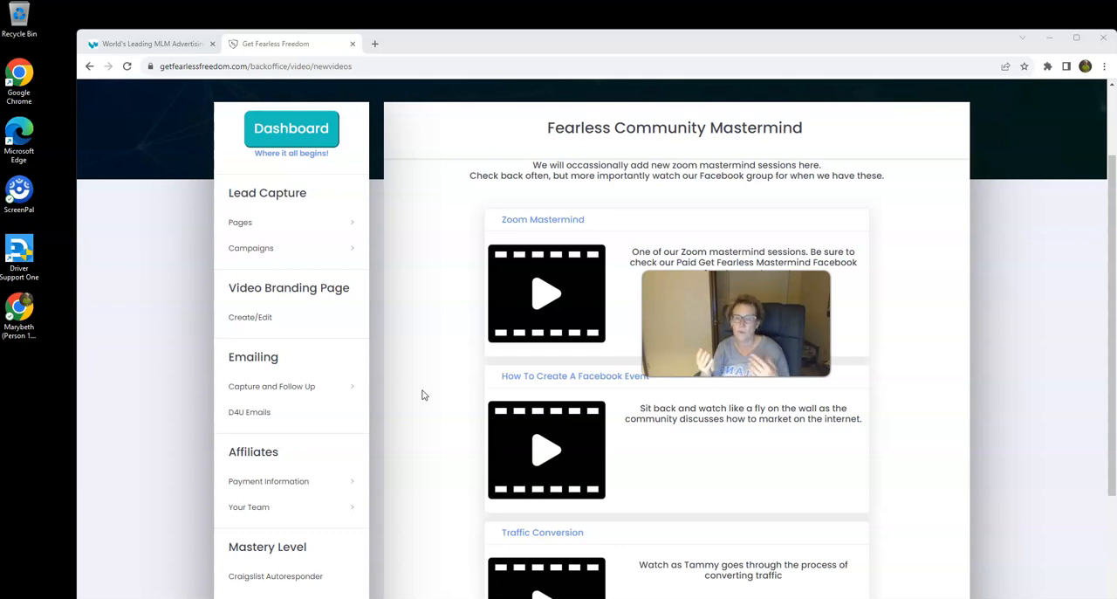
- Scroll the new videos page, then load the personal marketing page promising up to $1,000 commissions
scroll(down, 3)
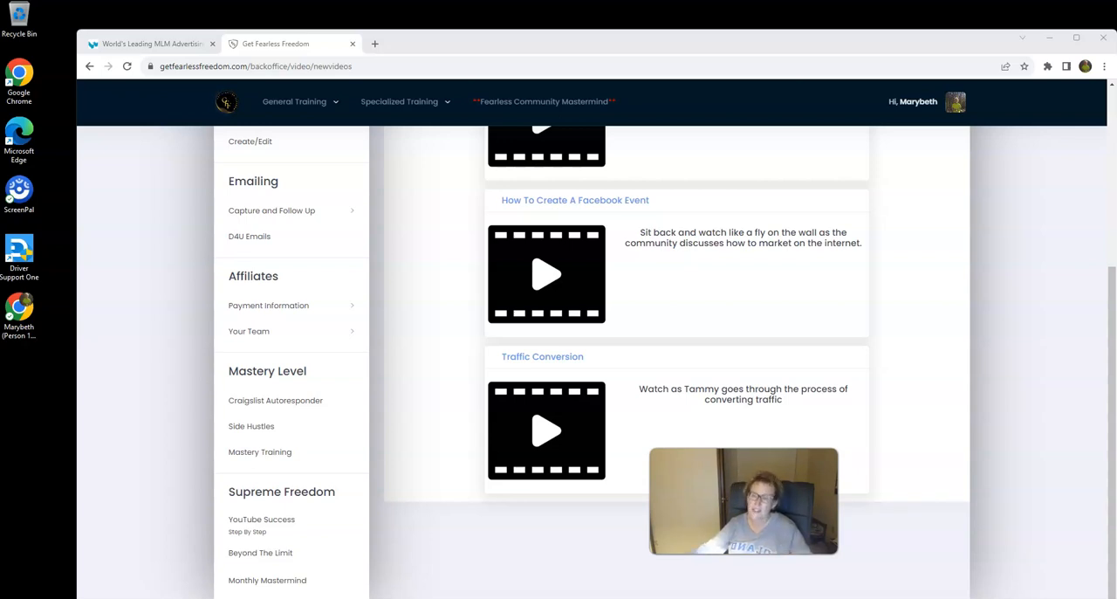
mouse_move(370, 382)
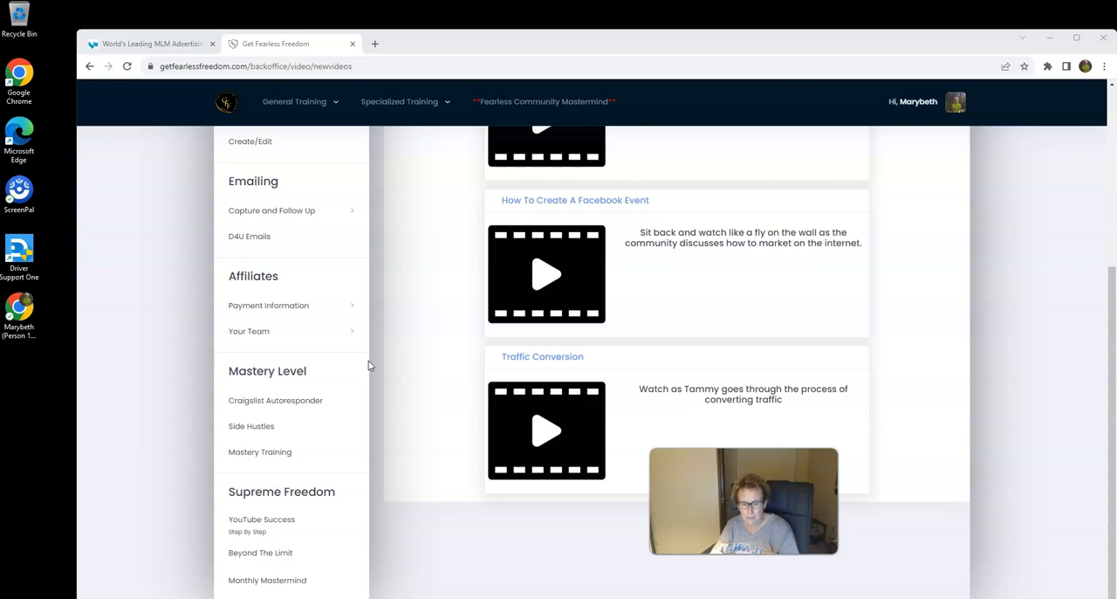
mouse_move(358, 241)
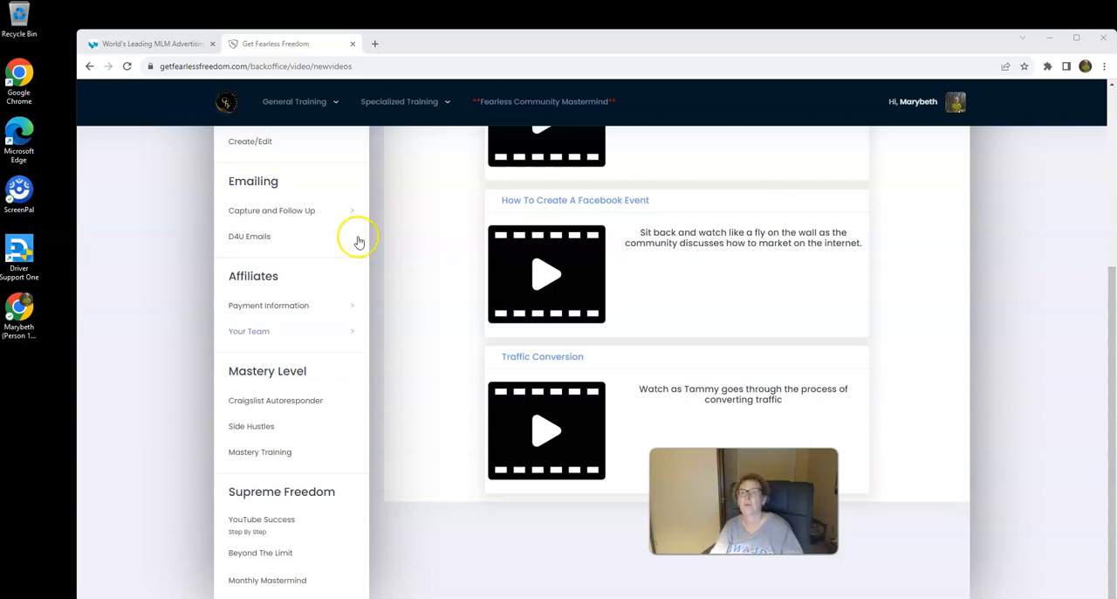
click(257, 66)
text(marybeth)
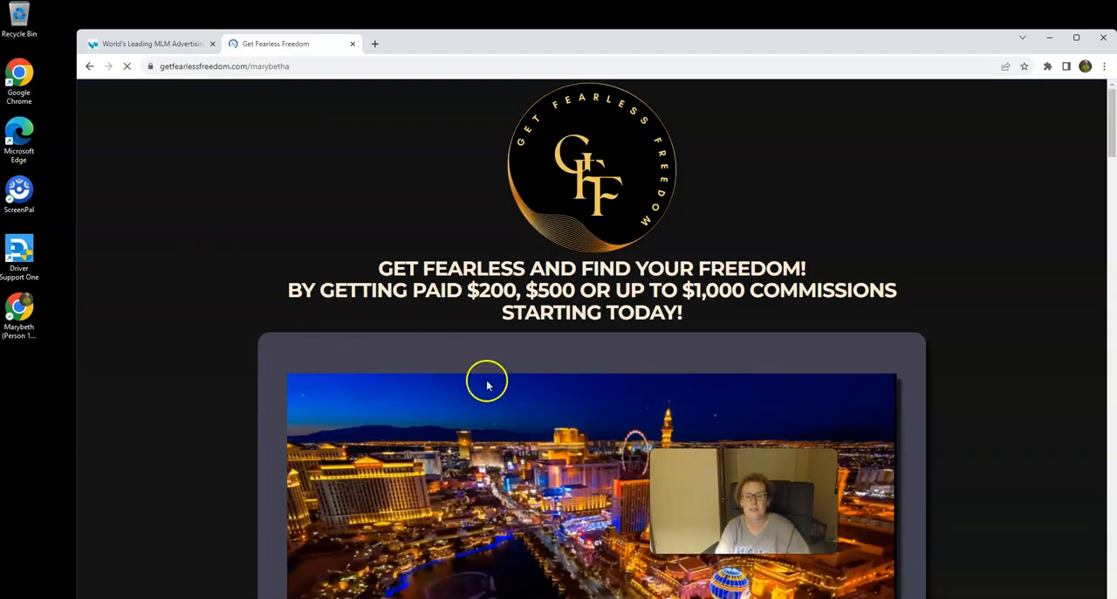
- Scroll past the Level 1, 2 and 3 membership cards to the Done For You Emailing section
scroll(down, 3)
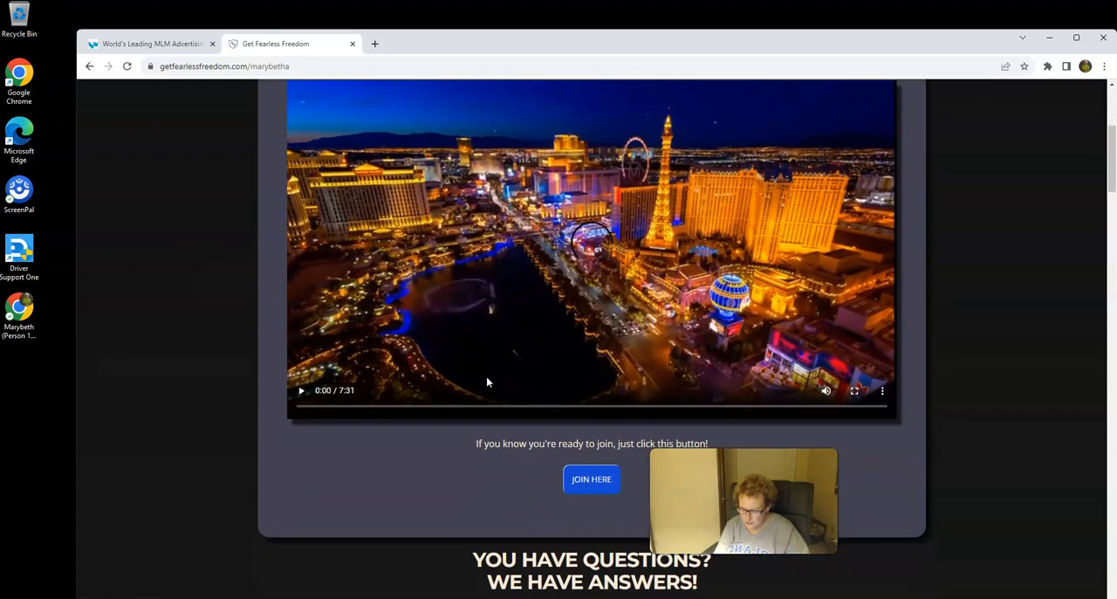
scroll(up, 3)
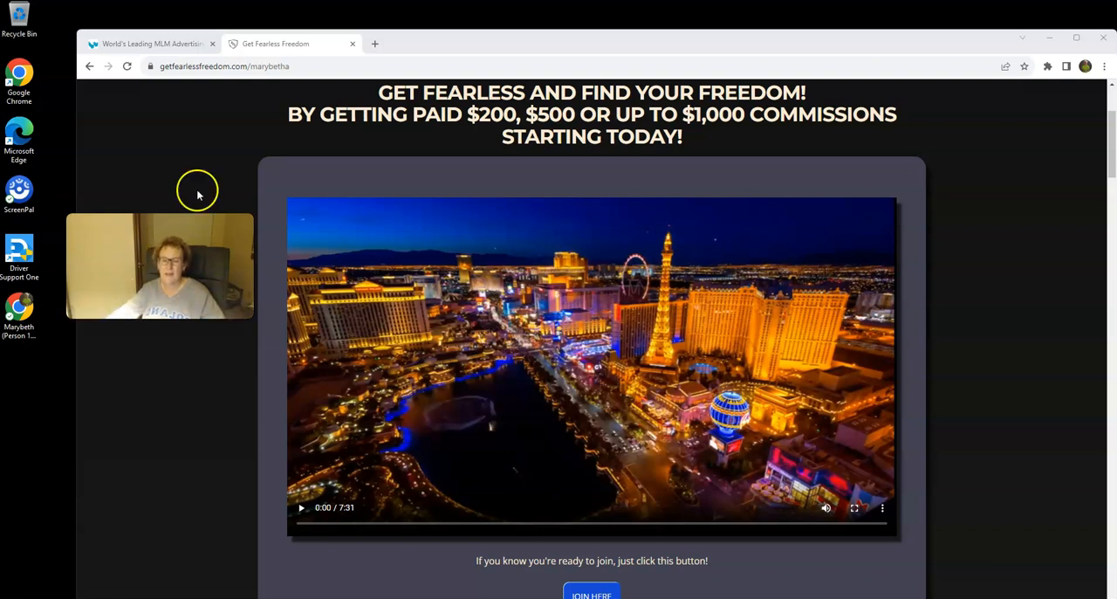
scroll(down, 3)
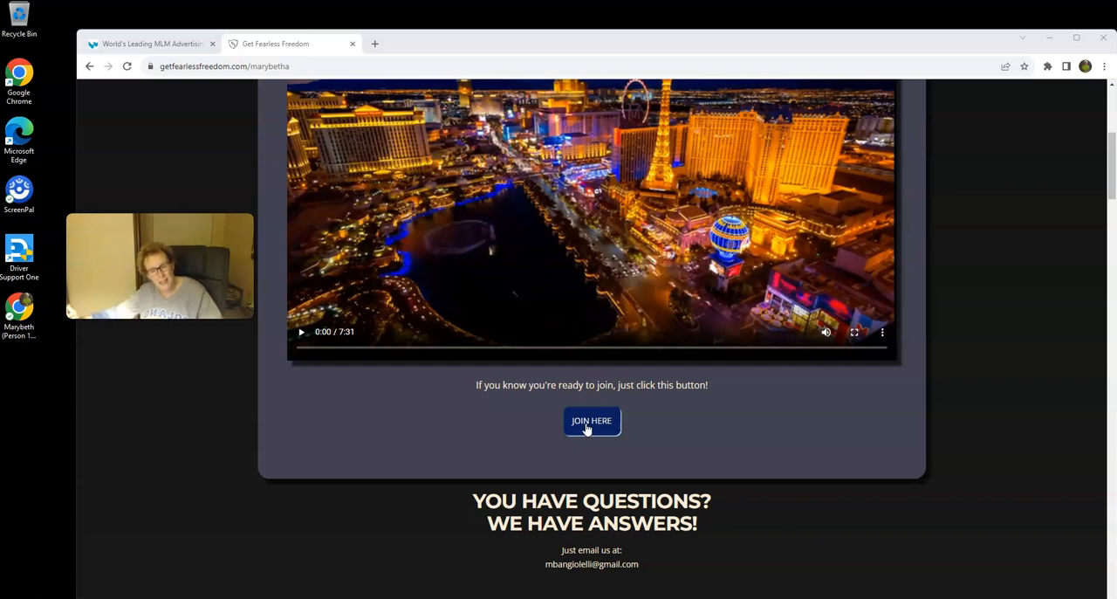
click(592, 420)
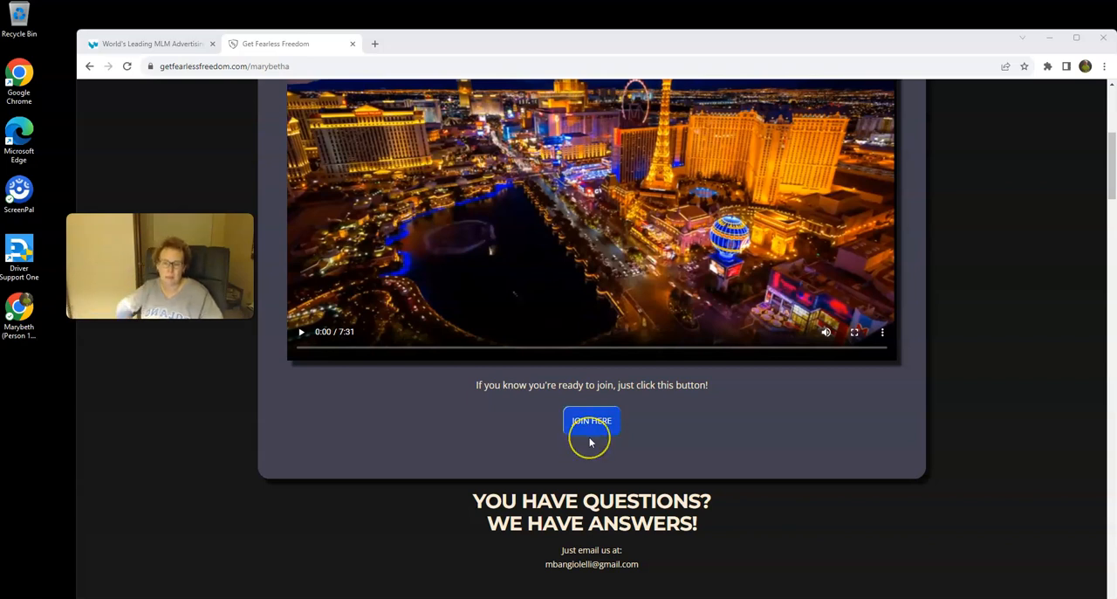
scroll(down, 3)
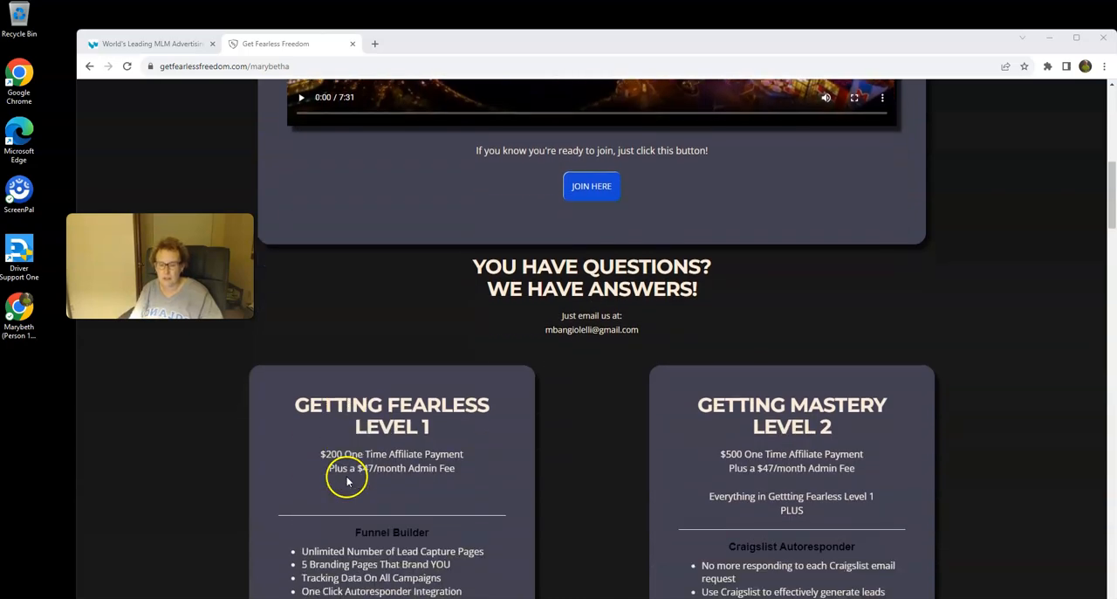
scroll(down, 3)
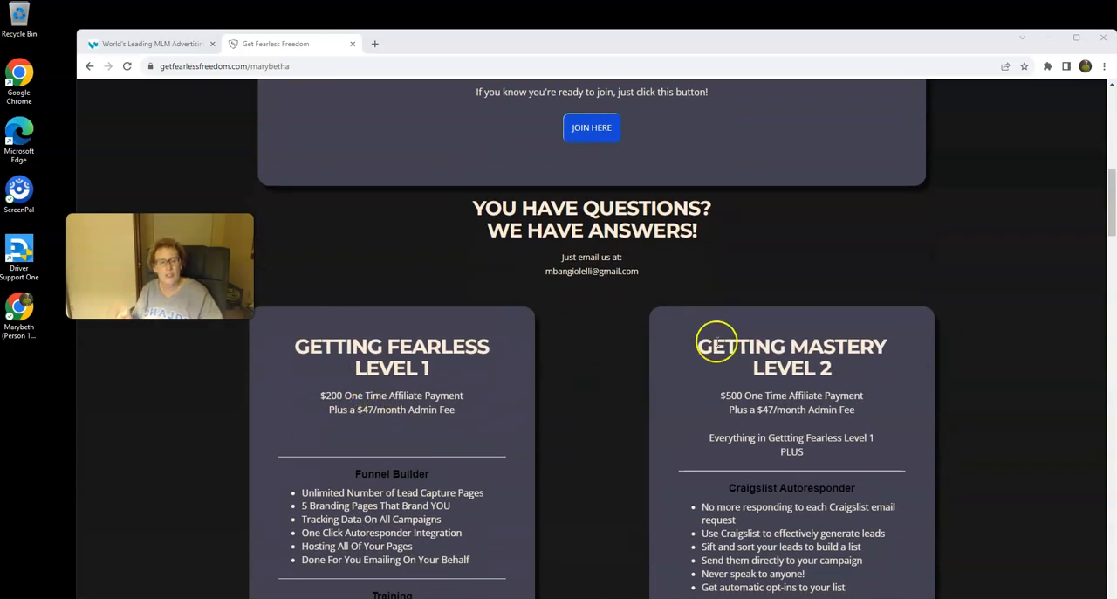
scroll(down, 3)
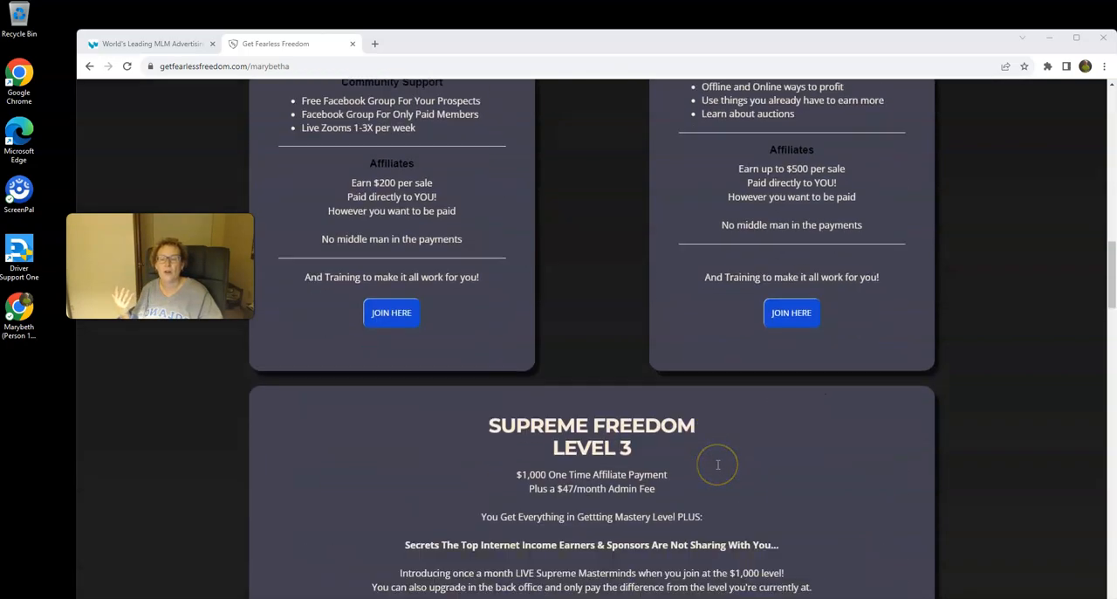
scroll(down, 3)
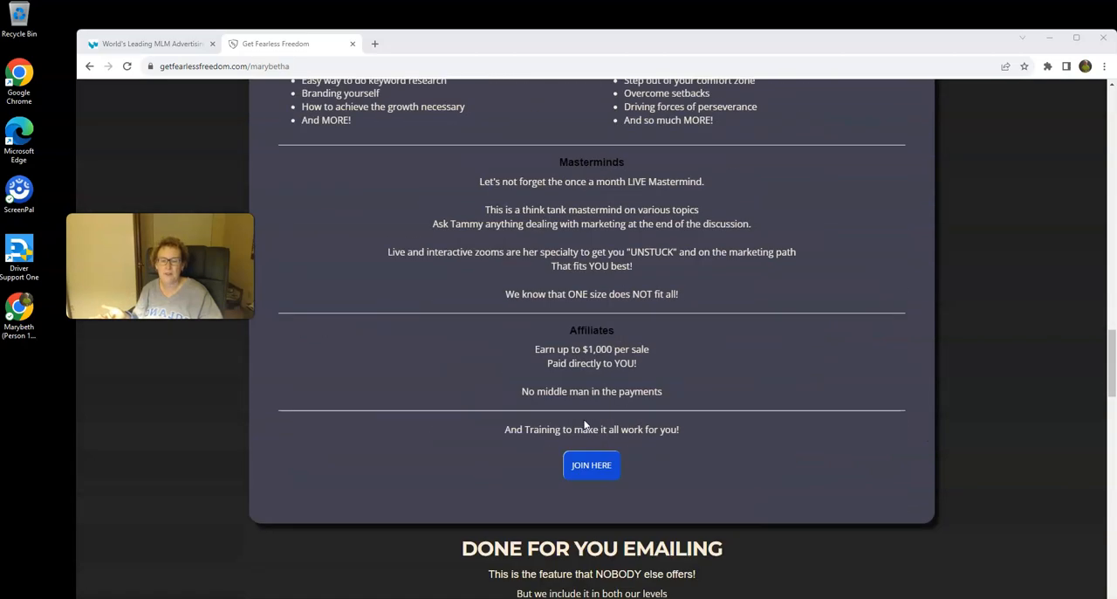
scroll(down, 3)
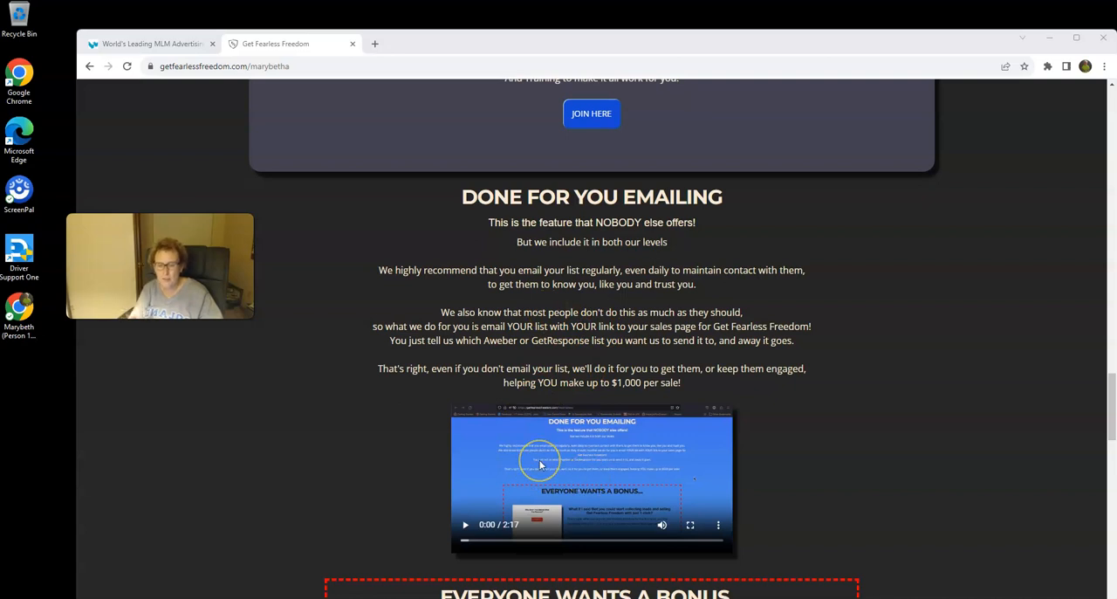
- Bring the emailing video and the Everyone Wants A Bonus heading into view
scroll(down, 3)
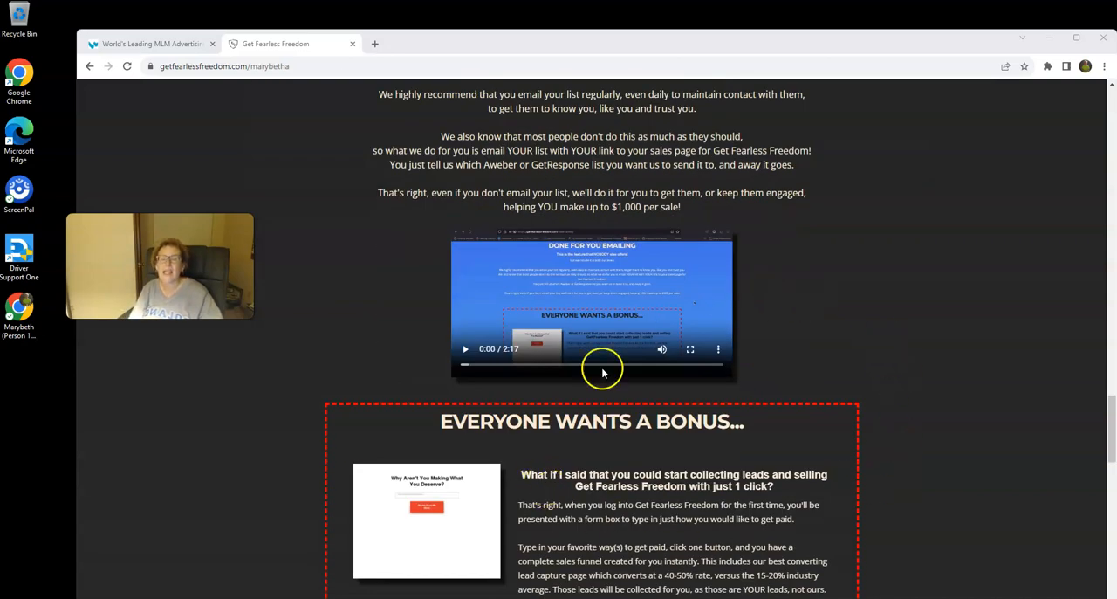
mouse_move(503, 522)
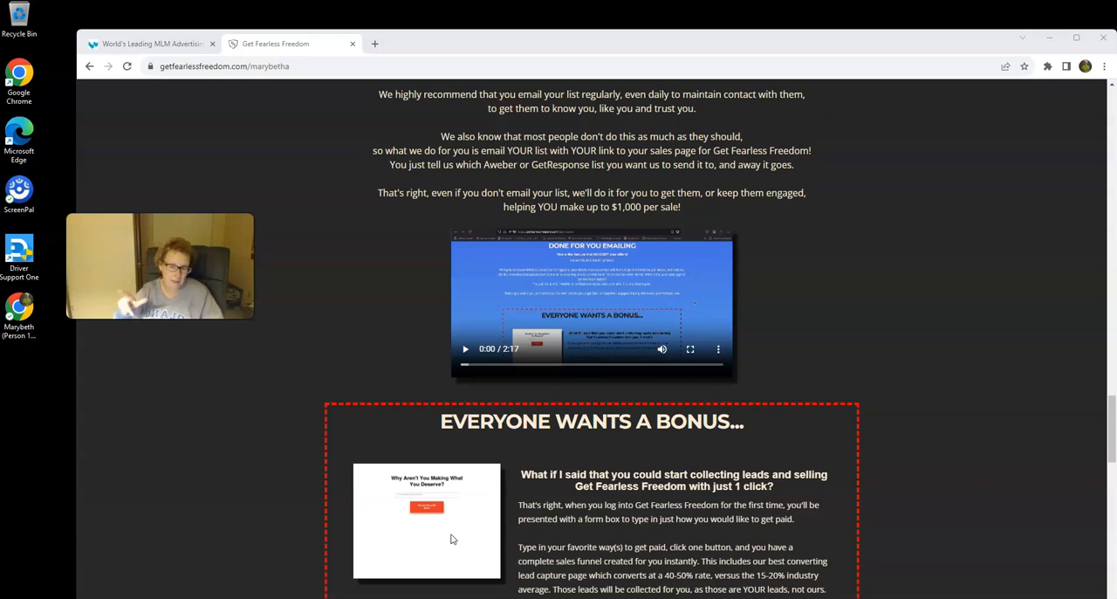
- Scroll through testimonials and FAQs to the footer, then back up to the bonus offer
scroll(down, 3)
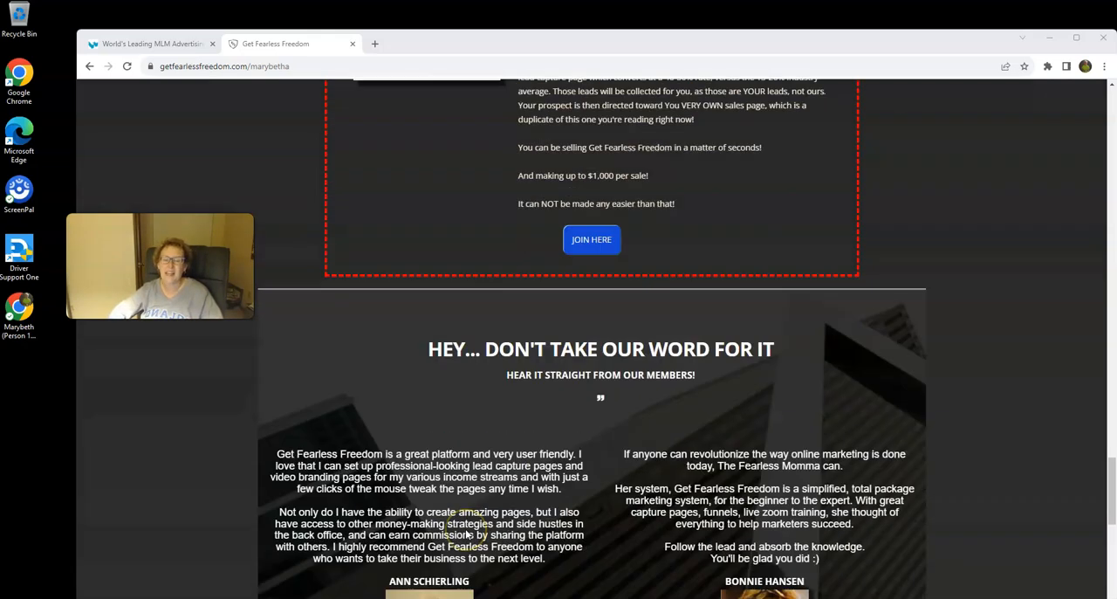
scroll(down, 3)
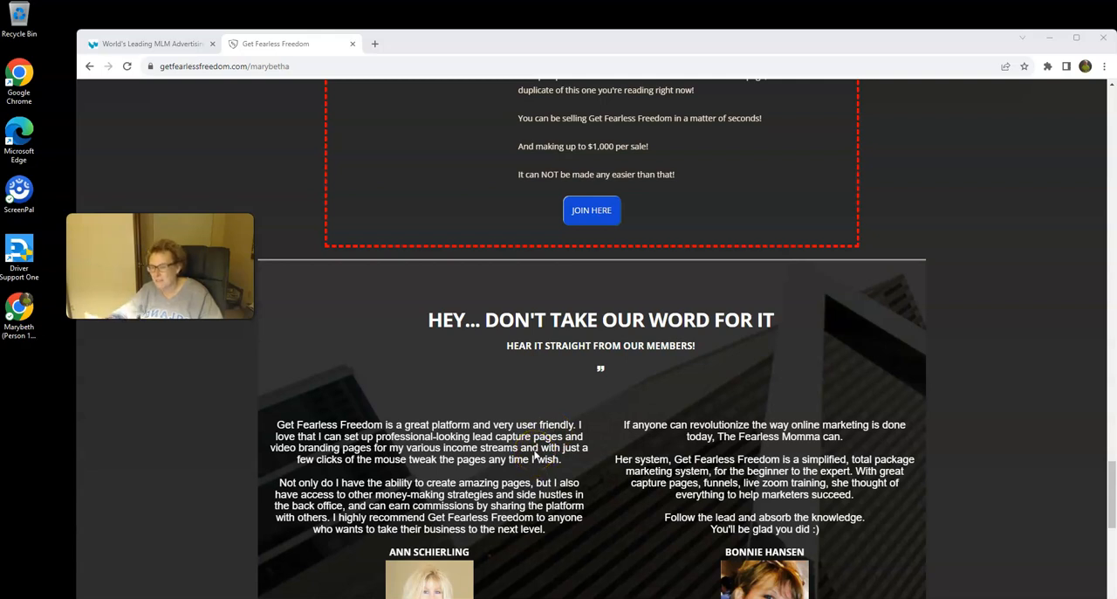
scroll(down, 3)
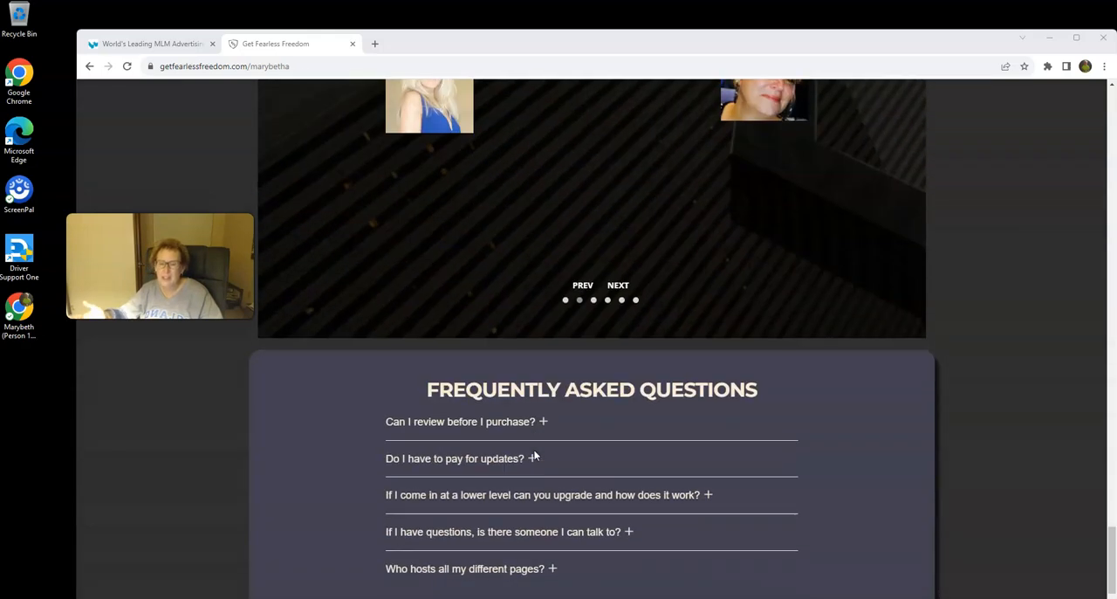
scroll(down, 3)
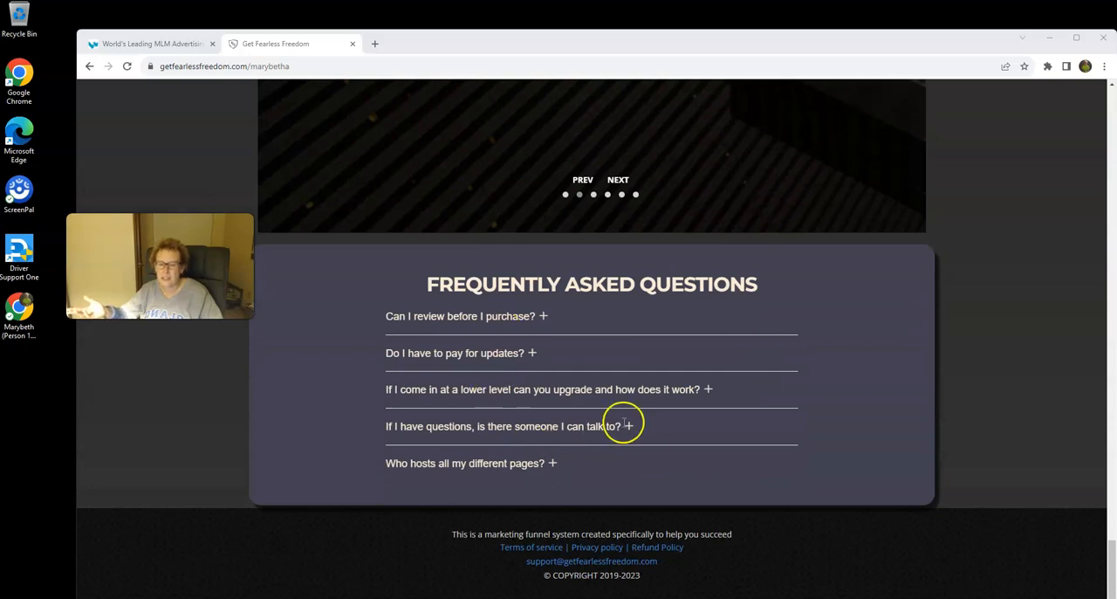
scroll(up, 3)
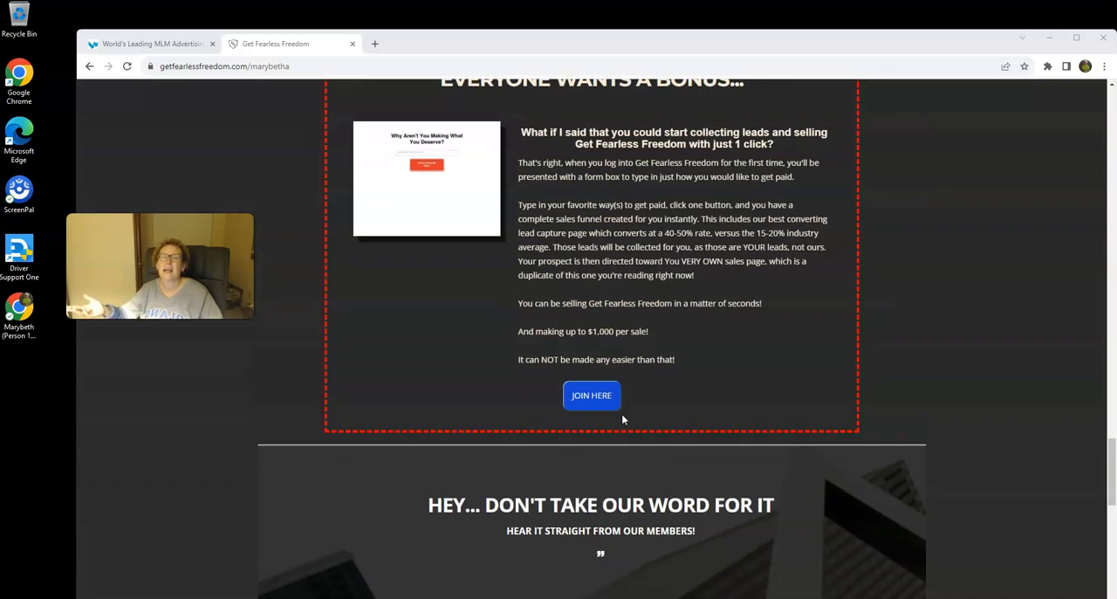